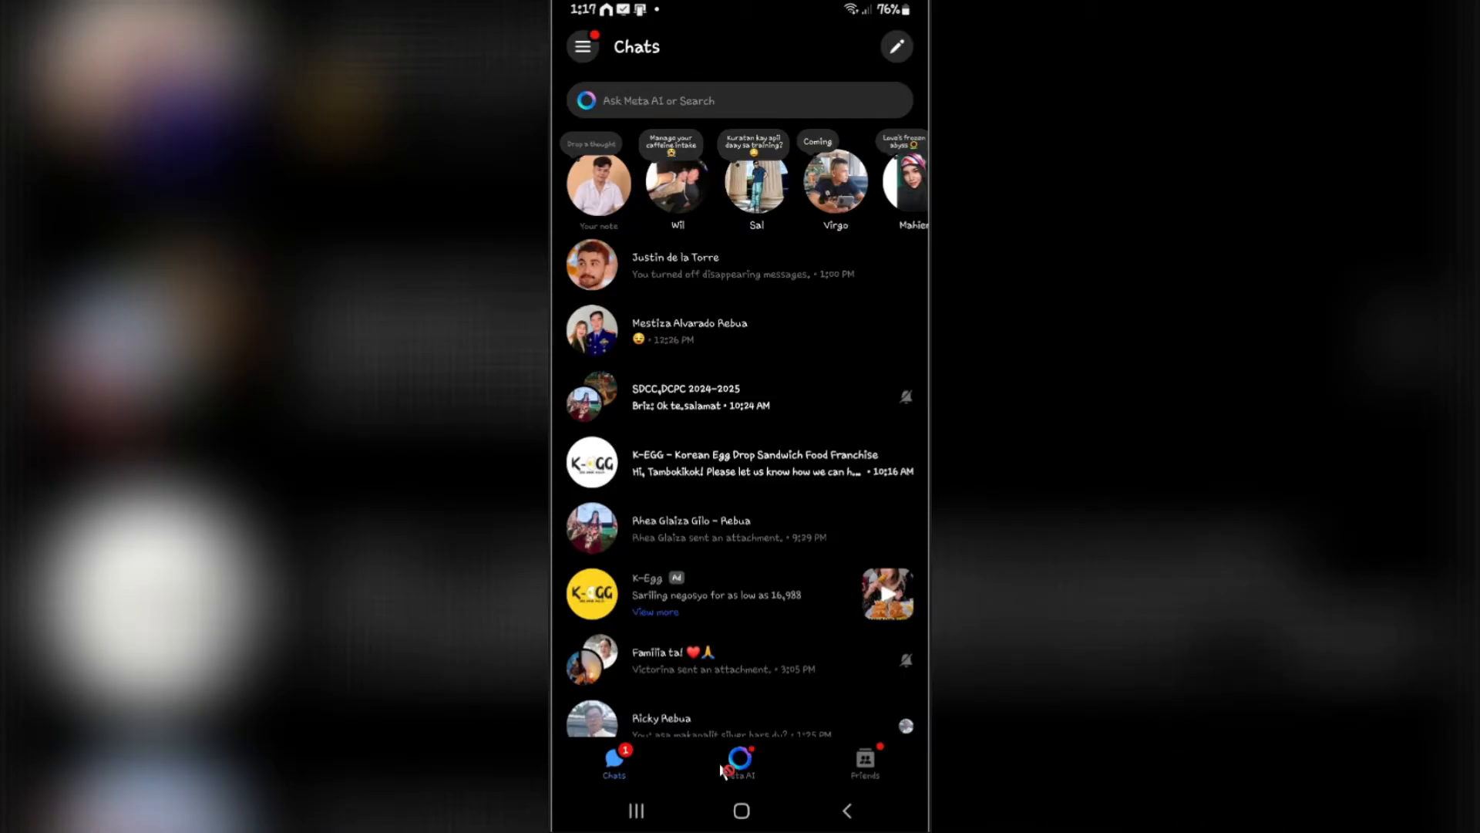
# Go through the menu and Settings to Privacy & safety's end-to-end encrypted chats page
pyautogui.click(581, 46)
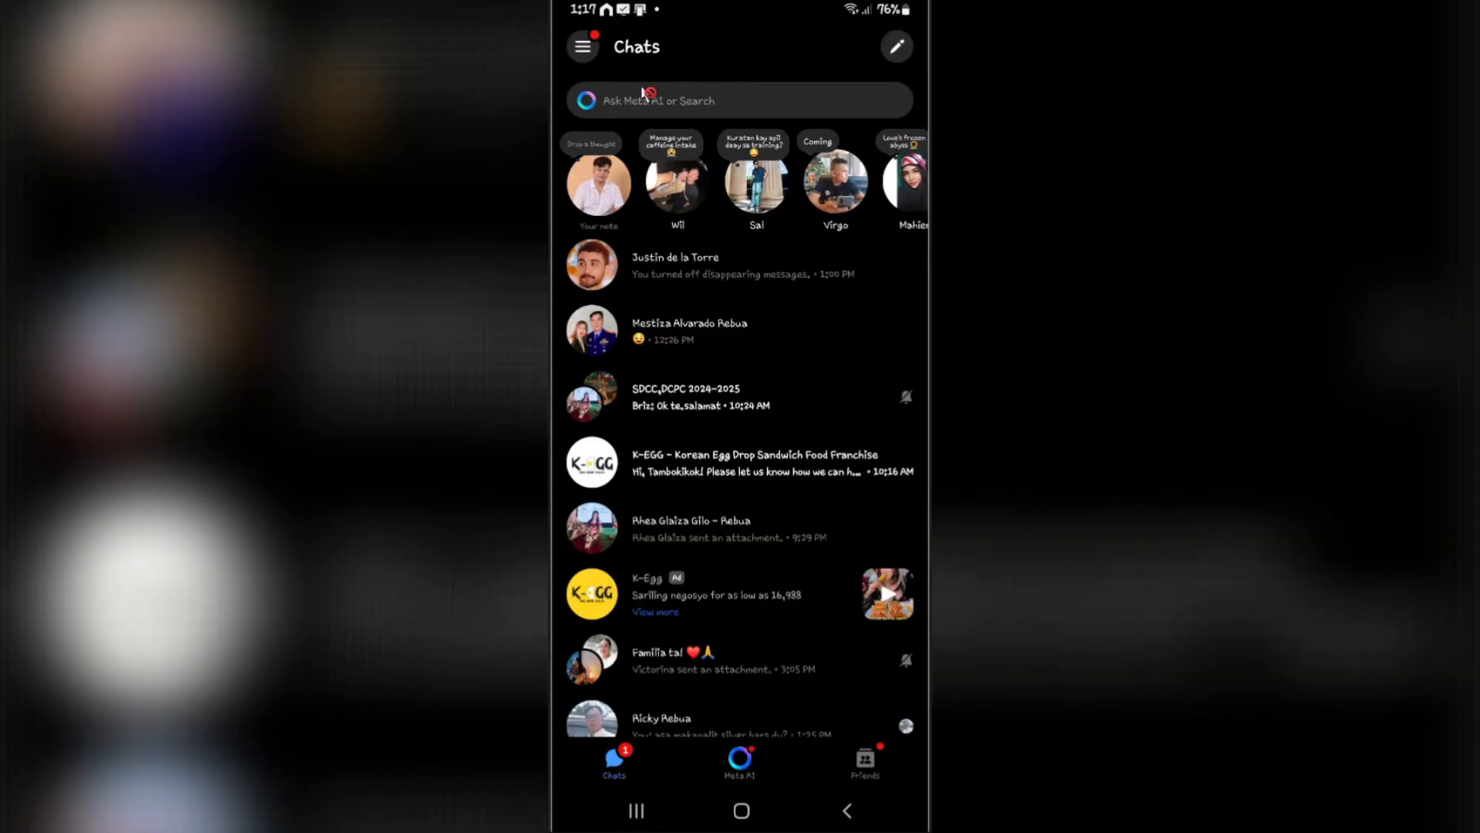
pyautogui.click(582, 45)
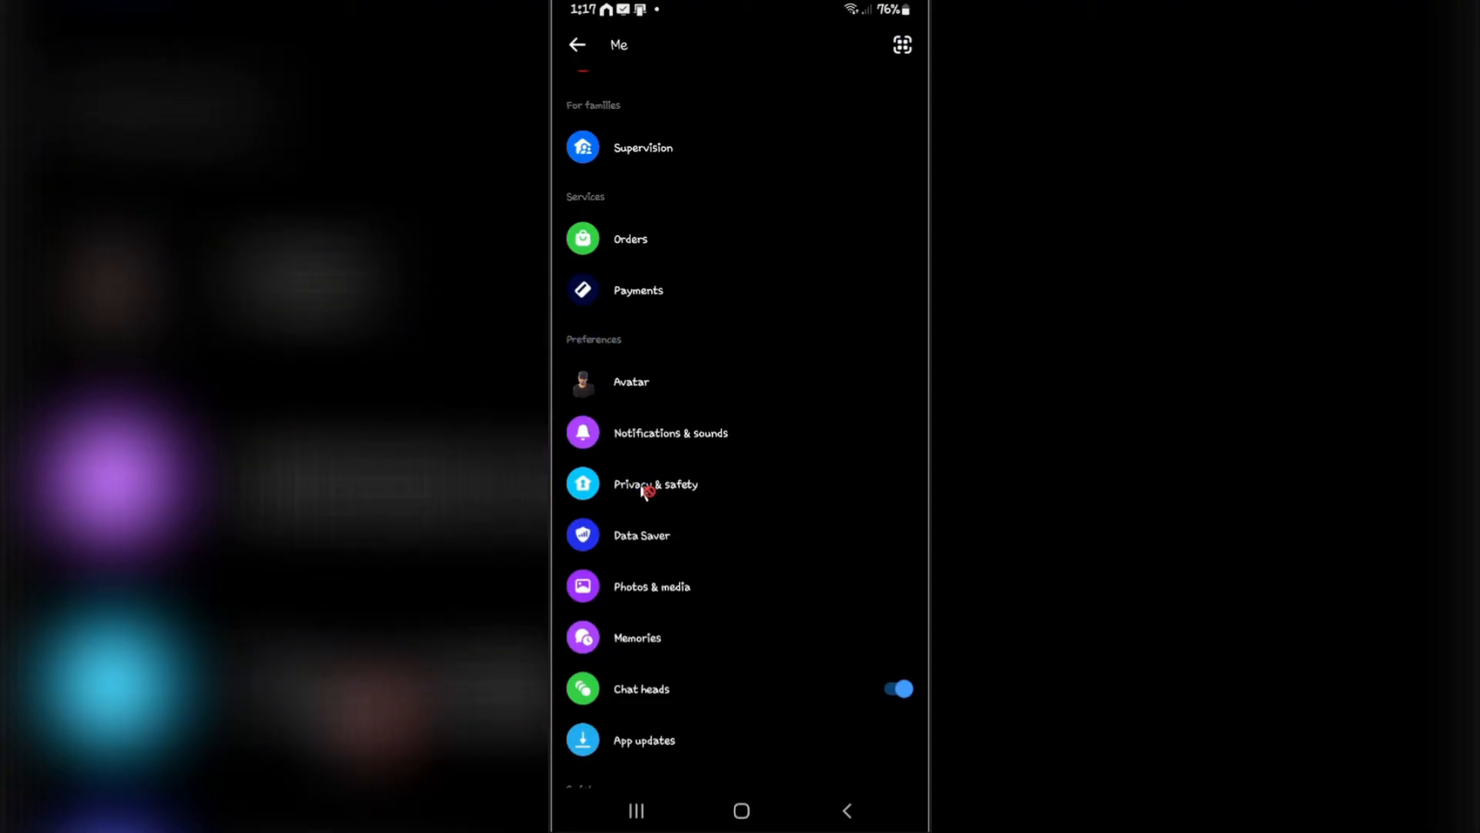
pyautogui.click(655, 484)
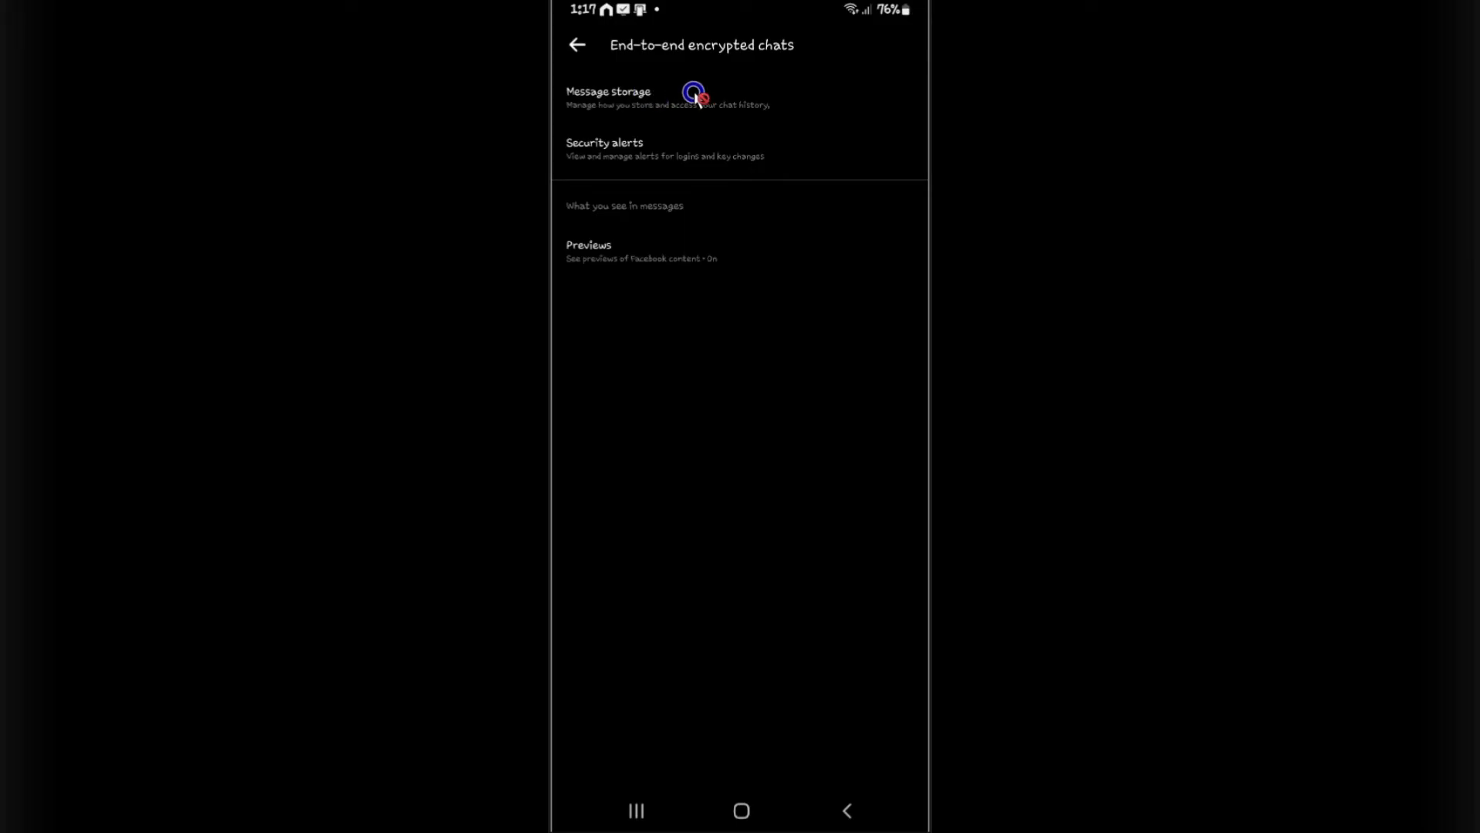
# Open Message storage to review the last backup, restore options and secure storage
pyautogui.click(609, 97)
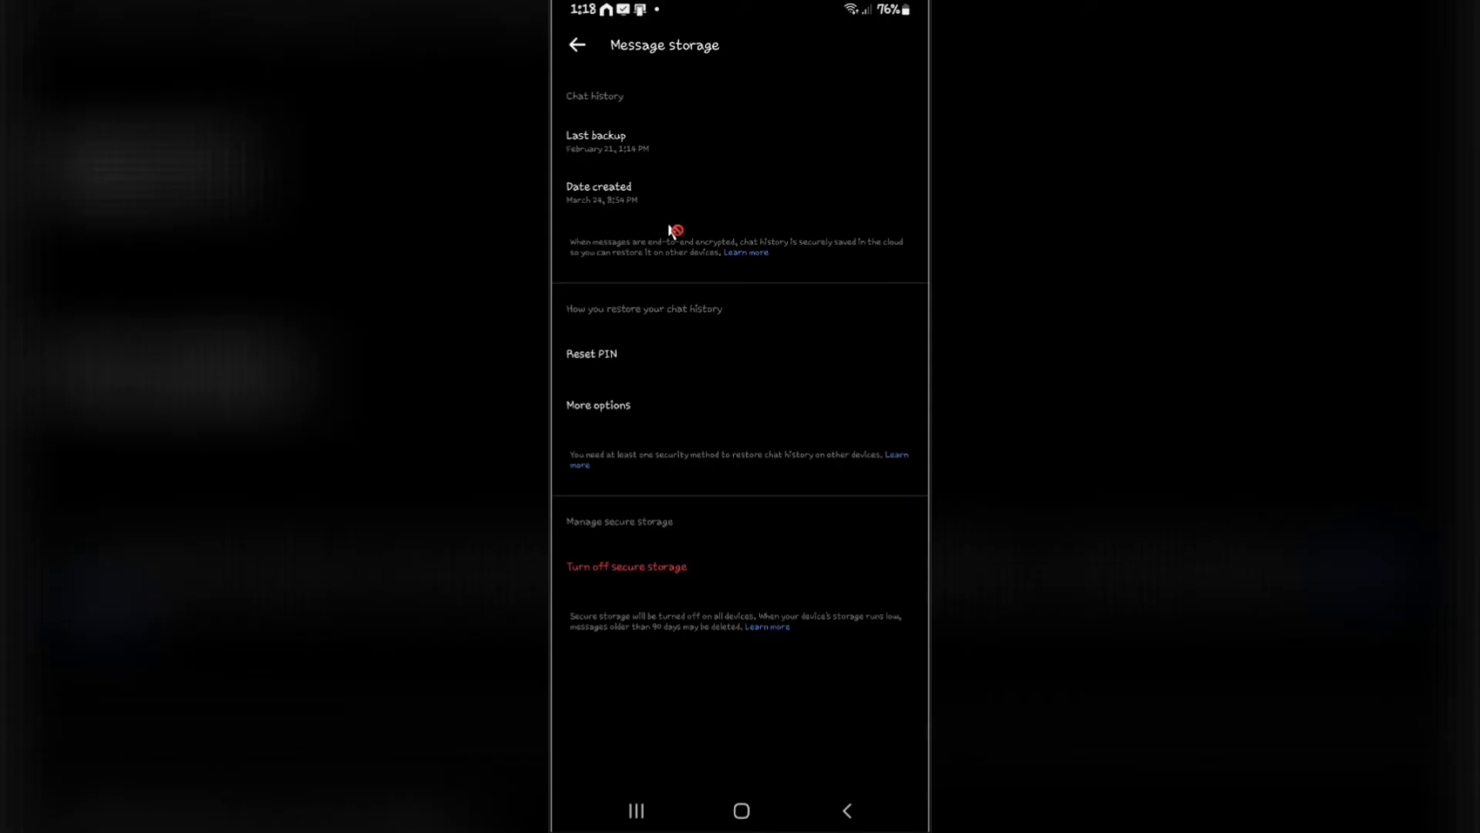
pyautogui.click(630, 579)
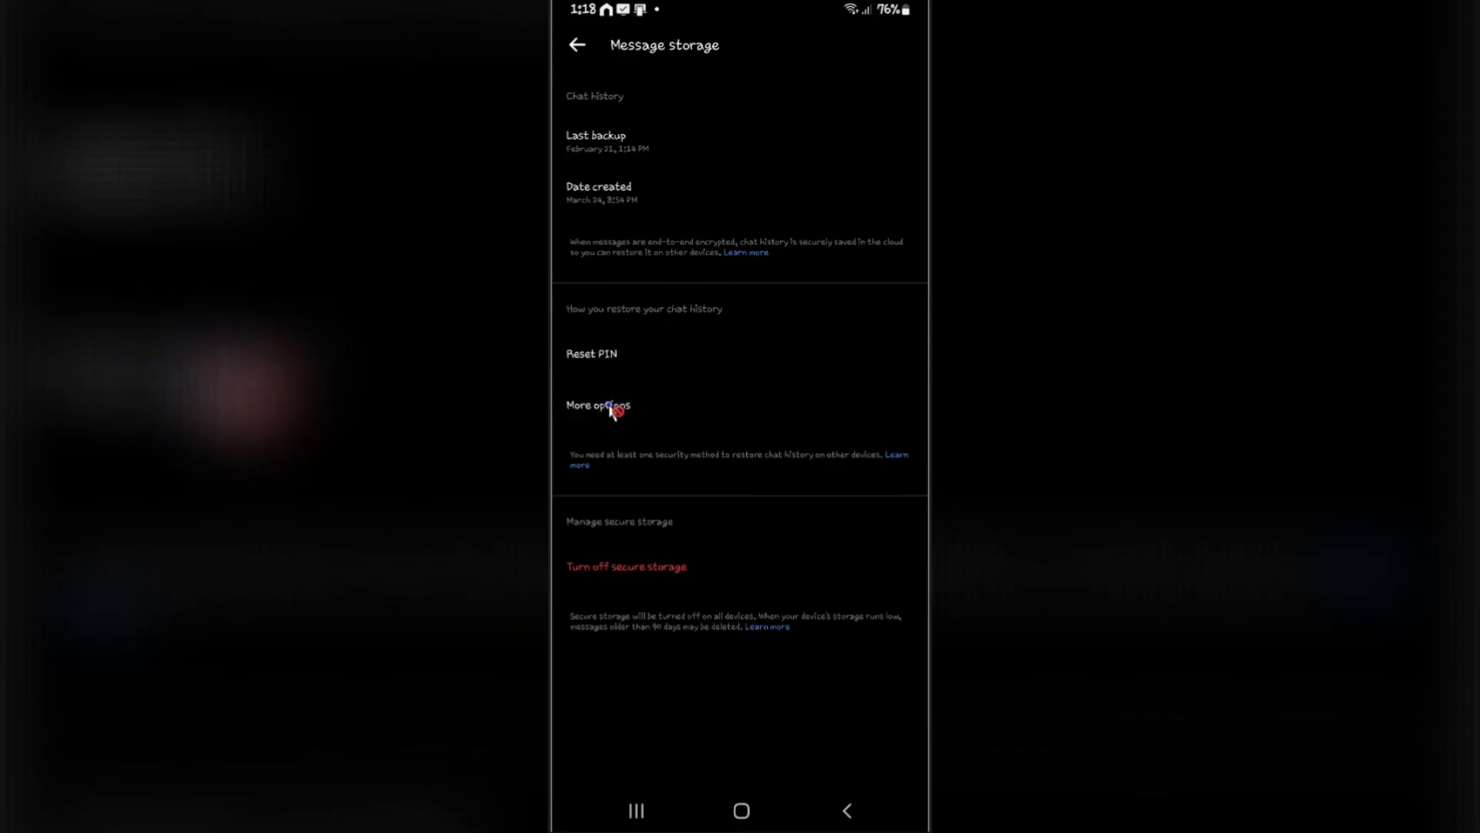
# Confirm Auto-sync is on under More options, then return to Message storage
pyautogui.click(597, 405)
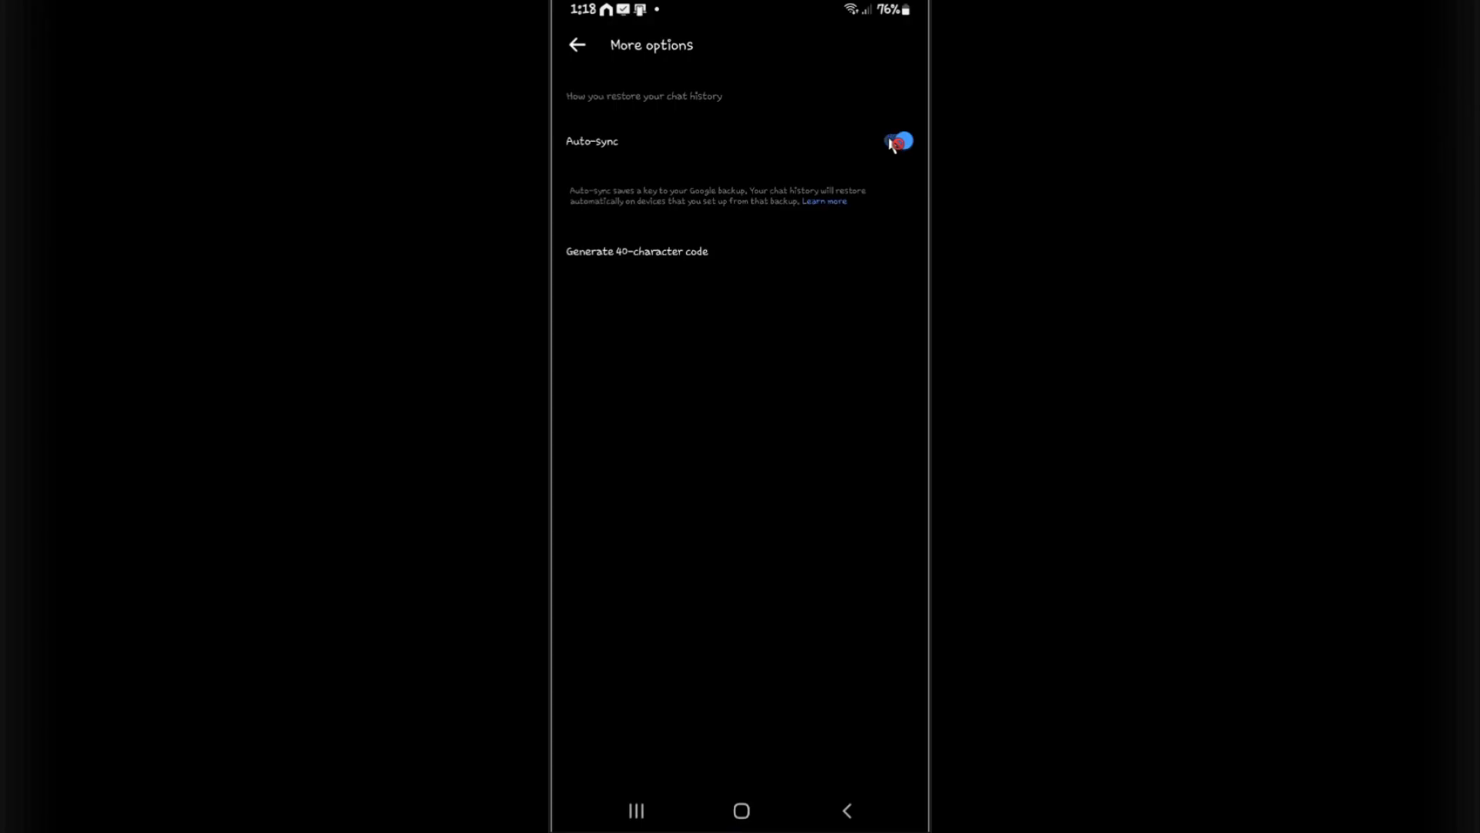
pyautogui.click(897, 141)
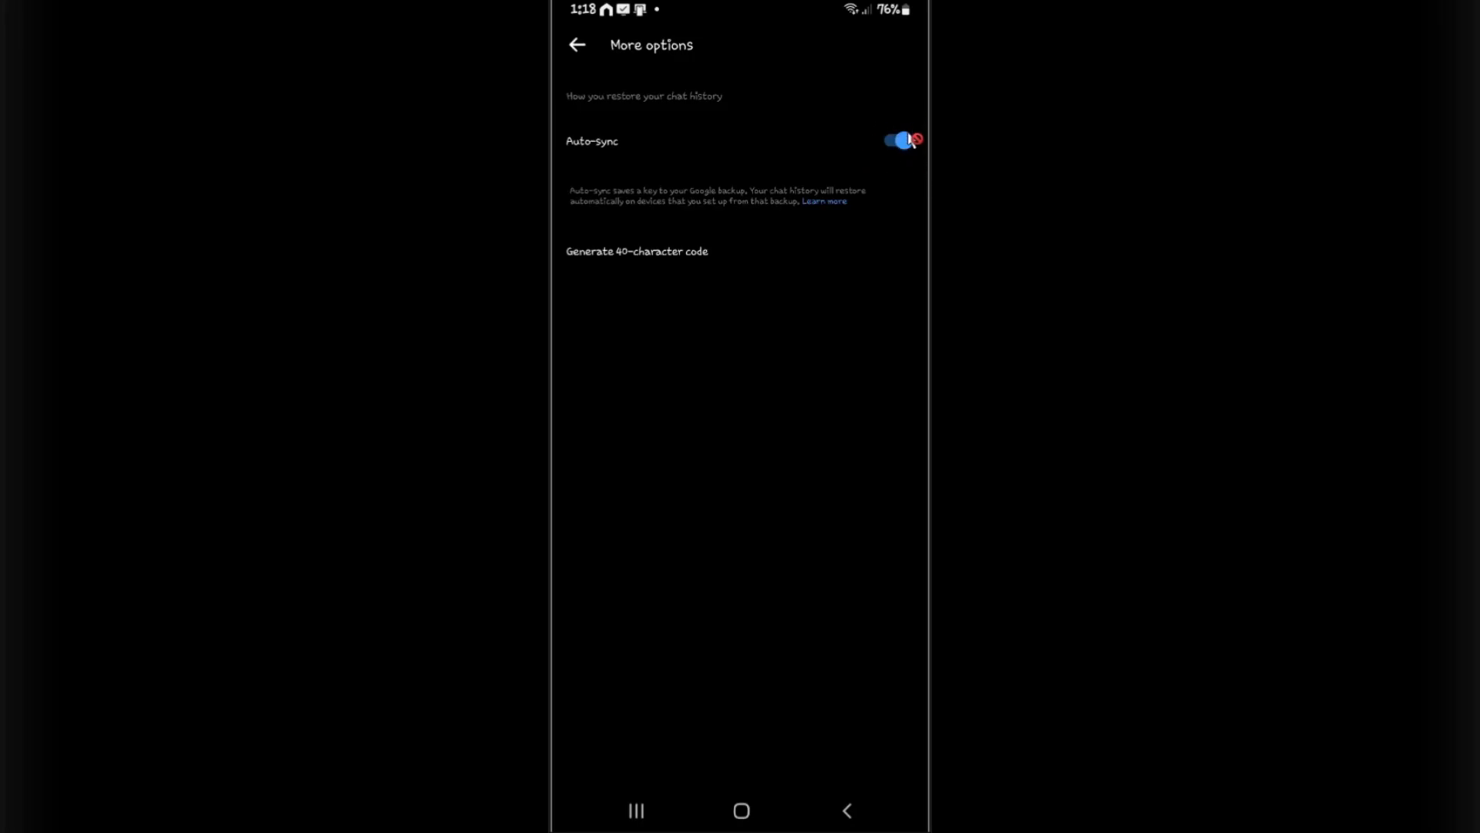
pyautogui.click(577, 45)
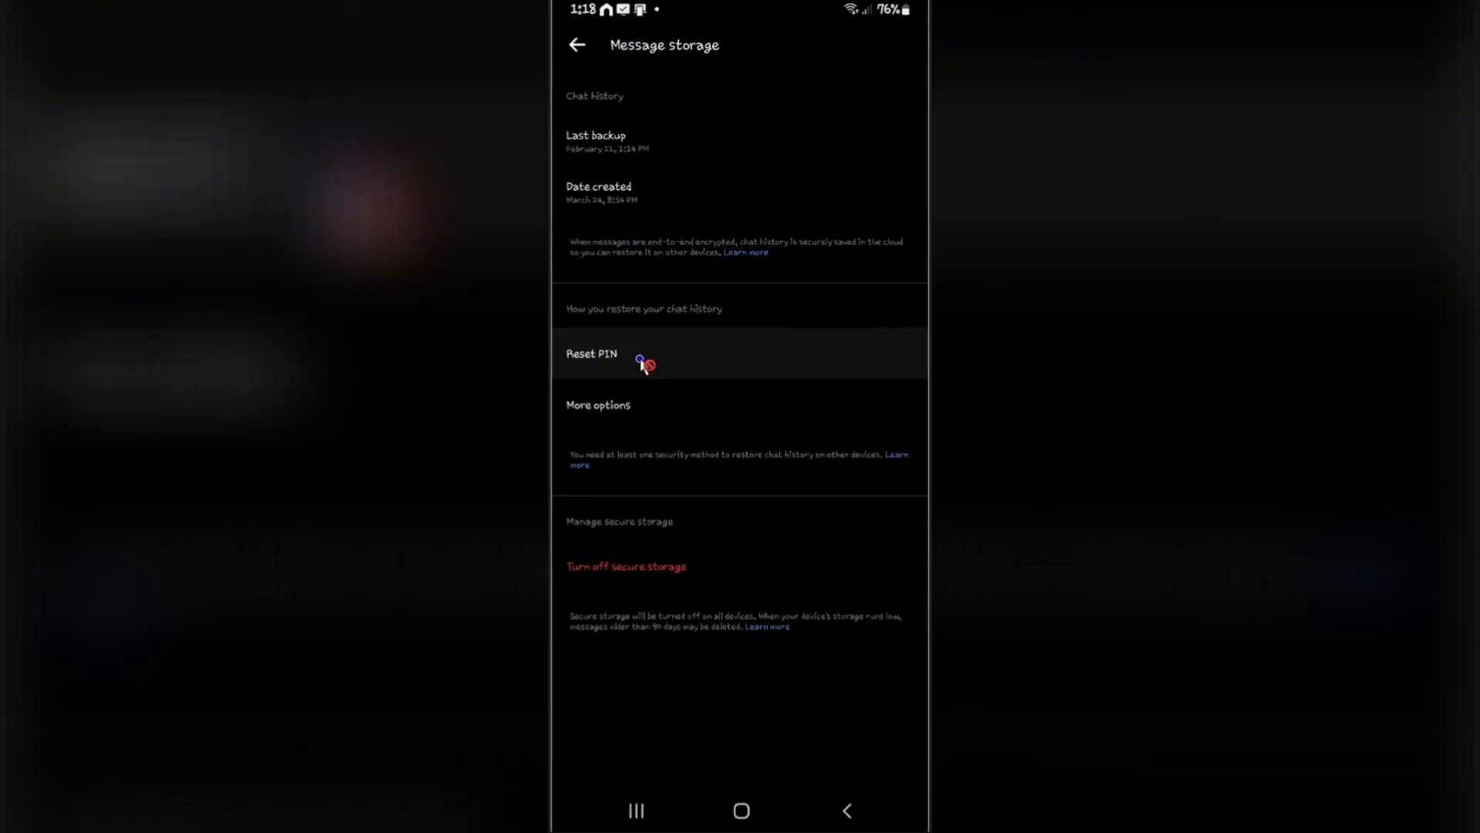
# Begin the Reset PIN flow, landing on the empty Create your PIN screen
pyautogui.click(592, 353)
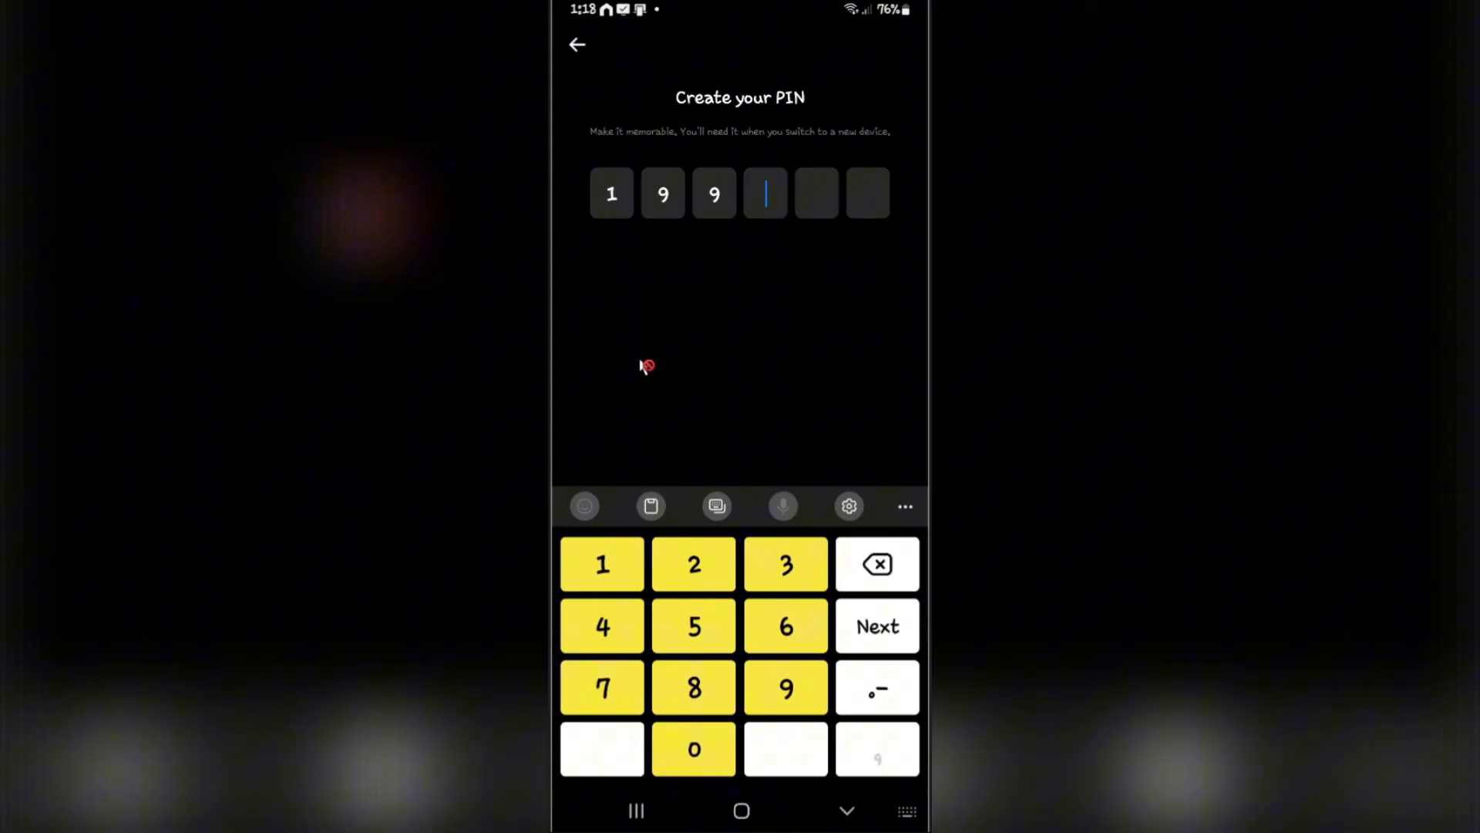
pyautogui.click(875, 625)
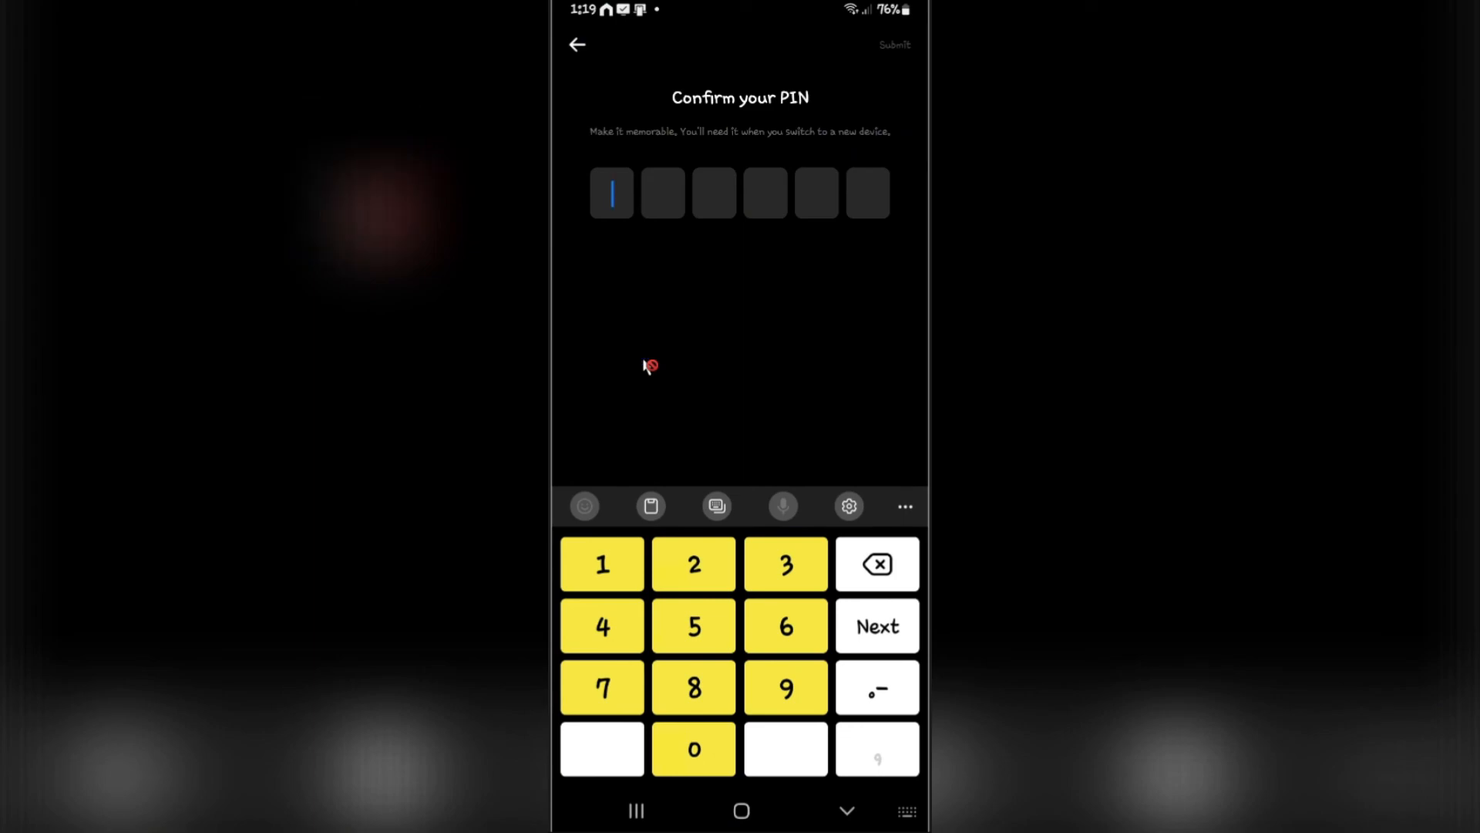
pyautogui.moveTo(644, 361)
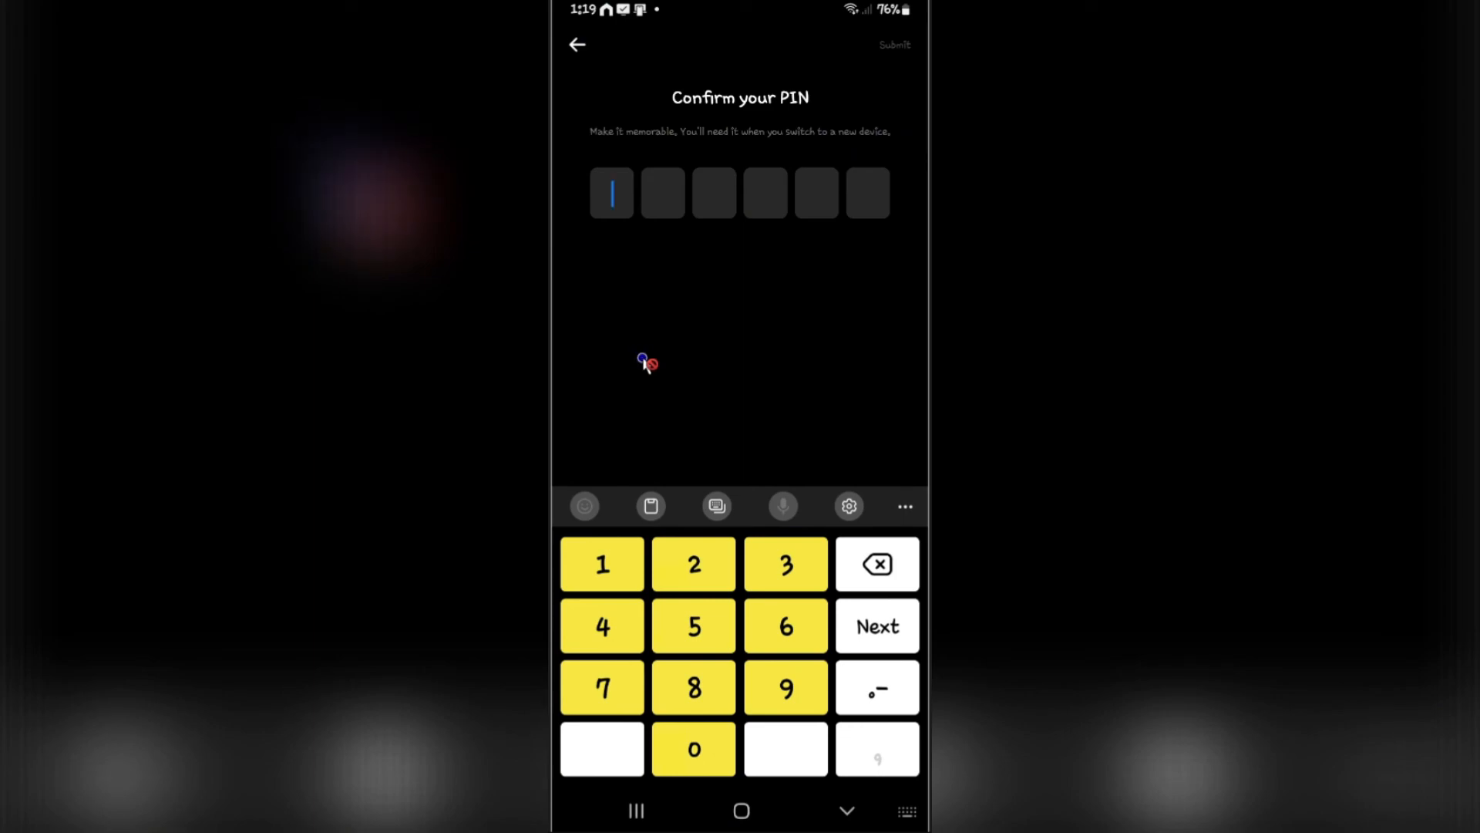
pyautogui.click(576, 45)
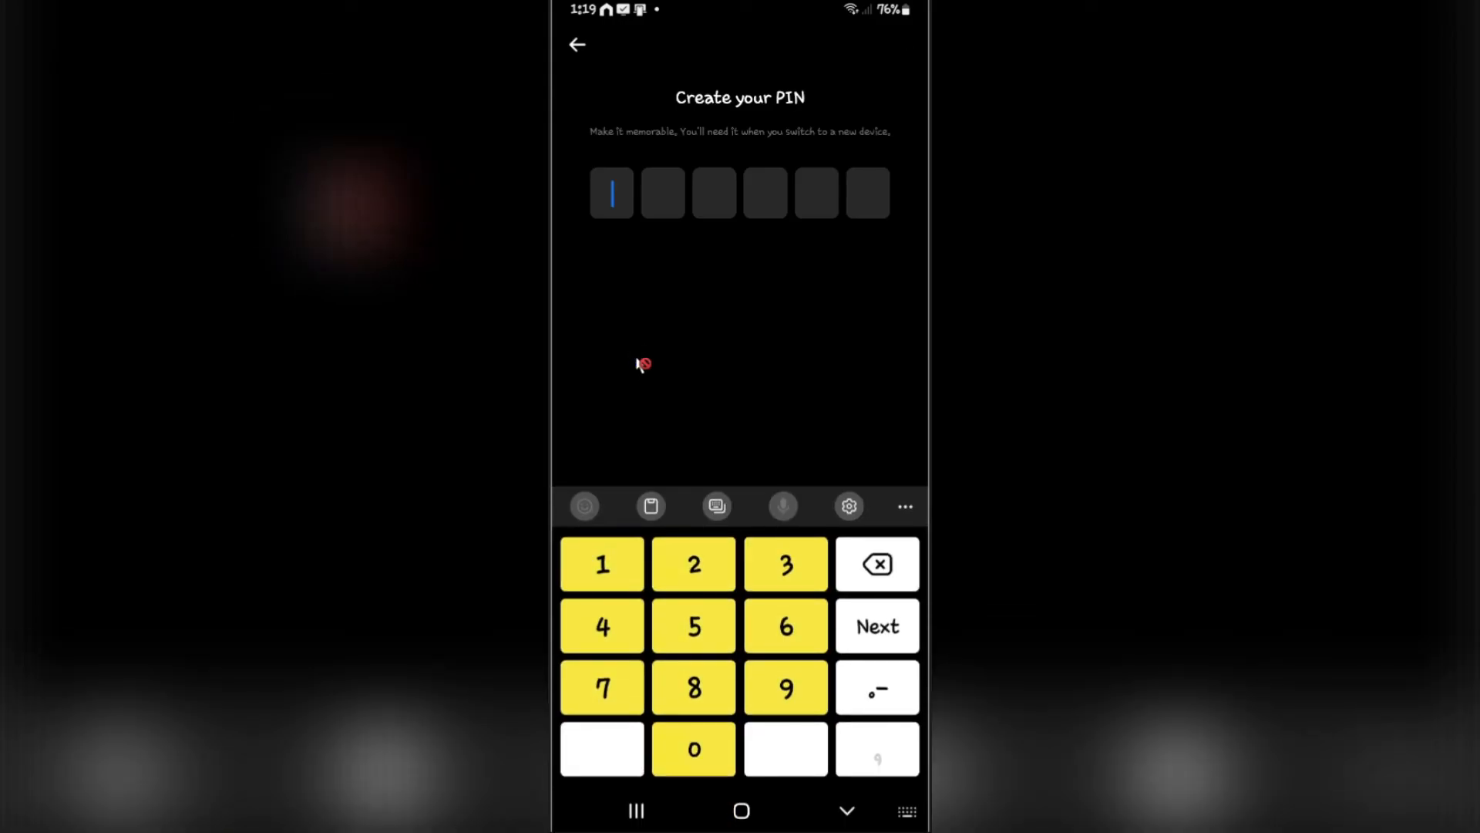